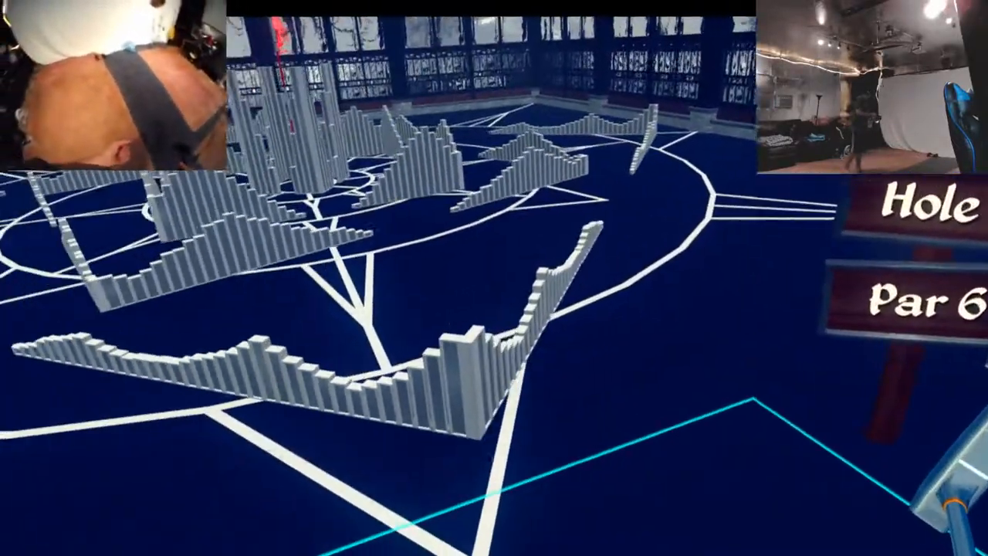
{"action": "mouse_move", "coordinate": [495, 278]}
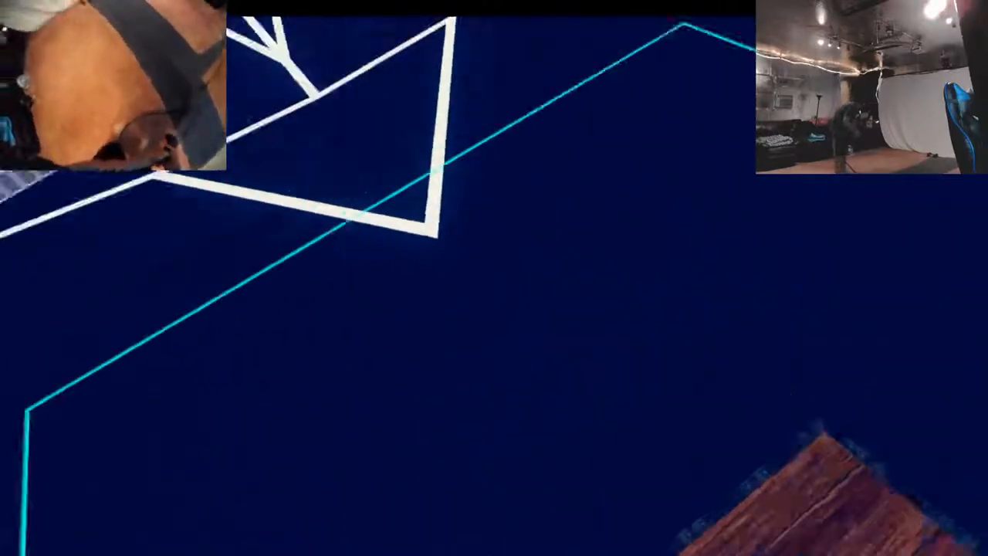